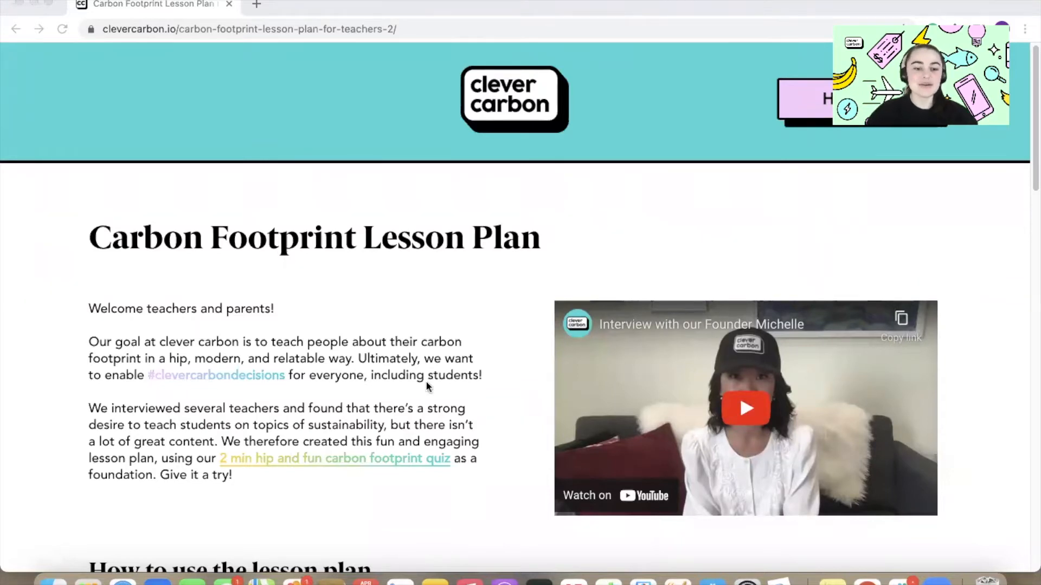
- Scroll the Clever Carbon page to the quiz link and start the carbon footprint quiz
scroll("down", 3)
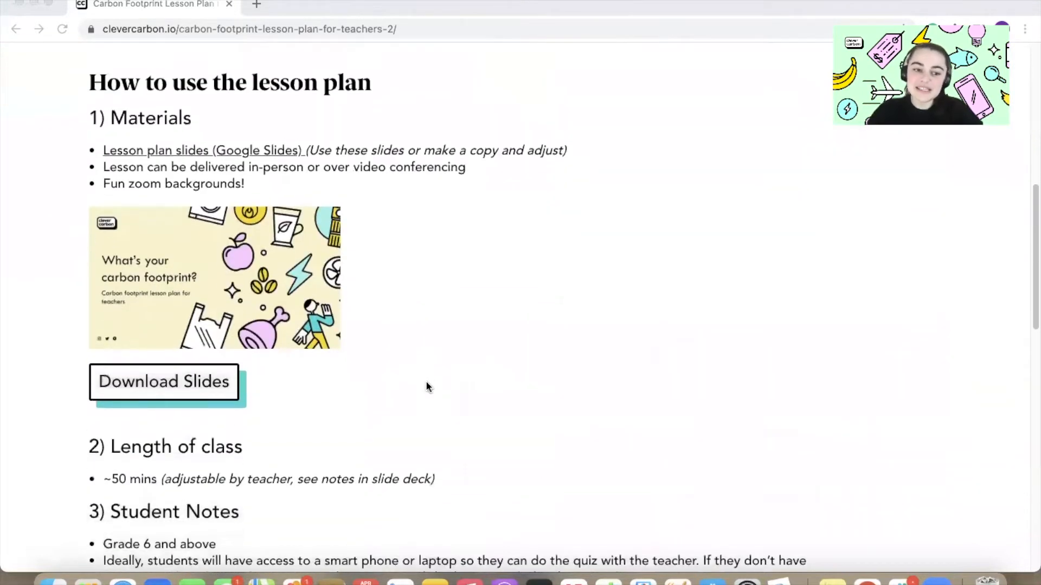
scroll("down", 3)
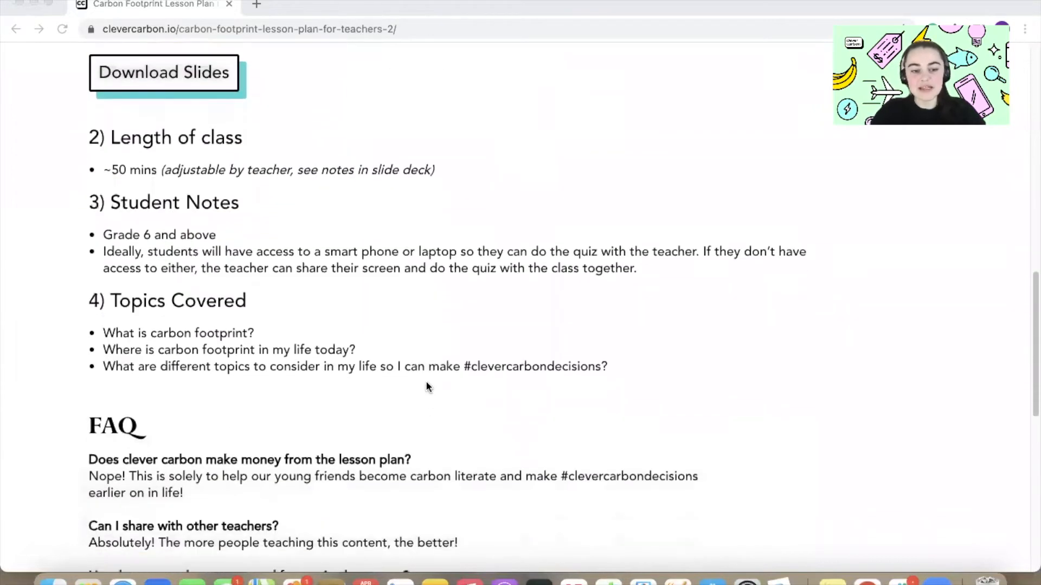
scroll("down", 3)
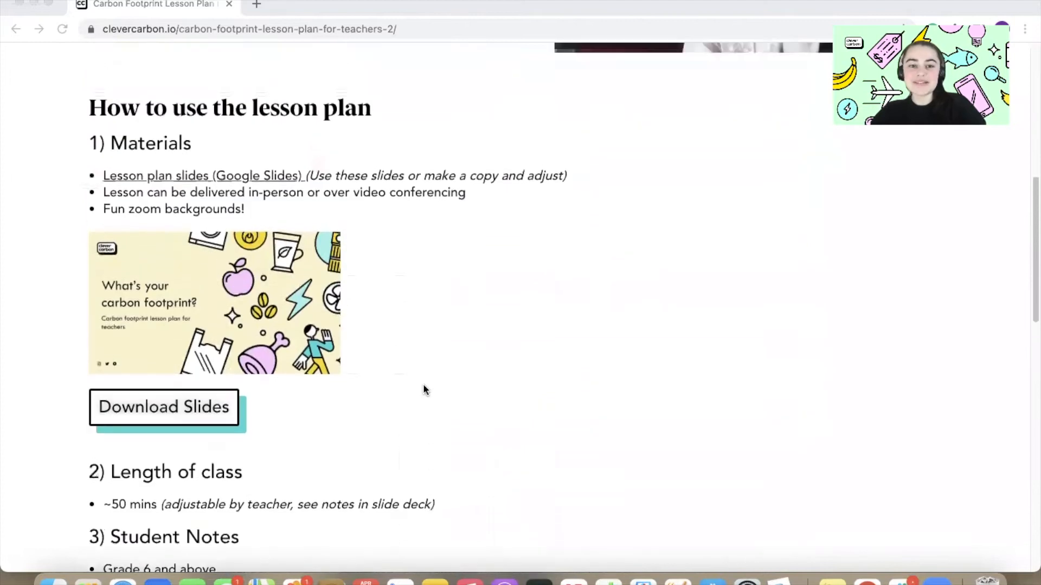
scroll("up", 3)
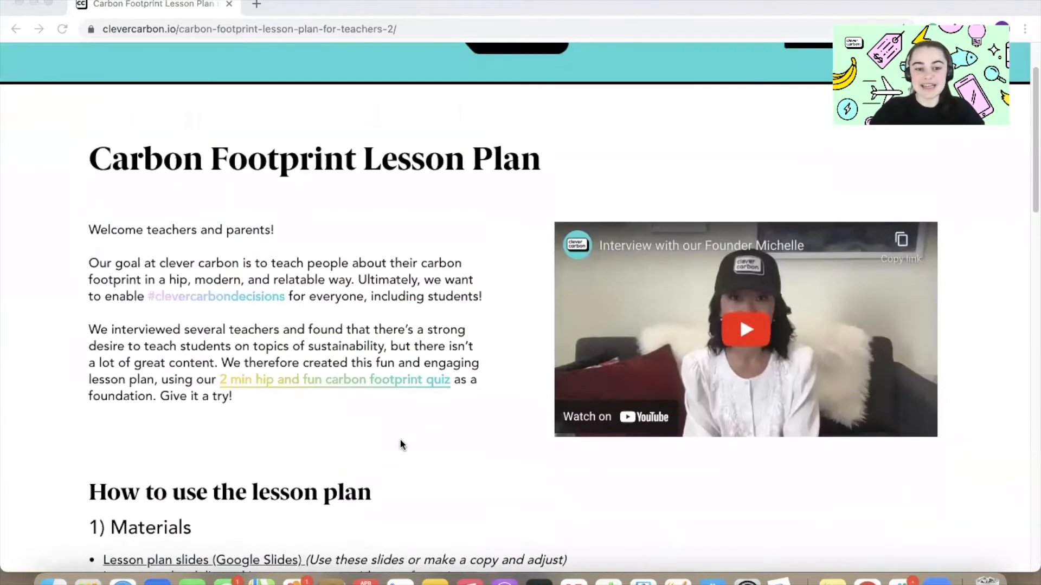
scroll("down", 3)
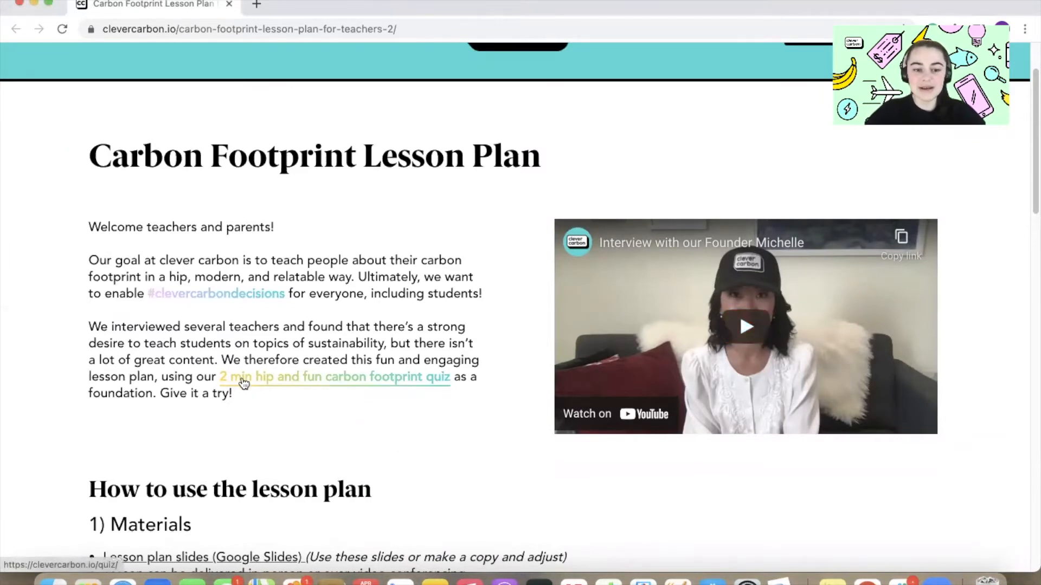
left_click(334, 376)
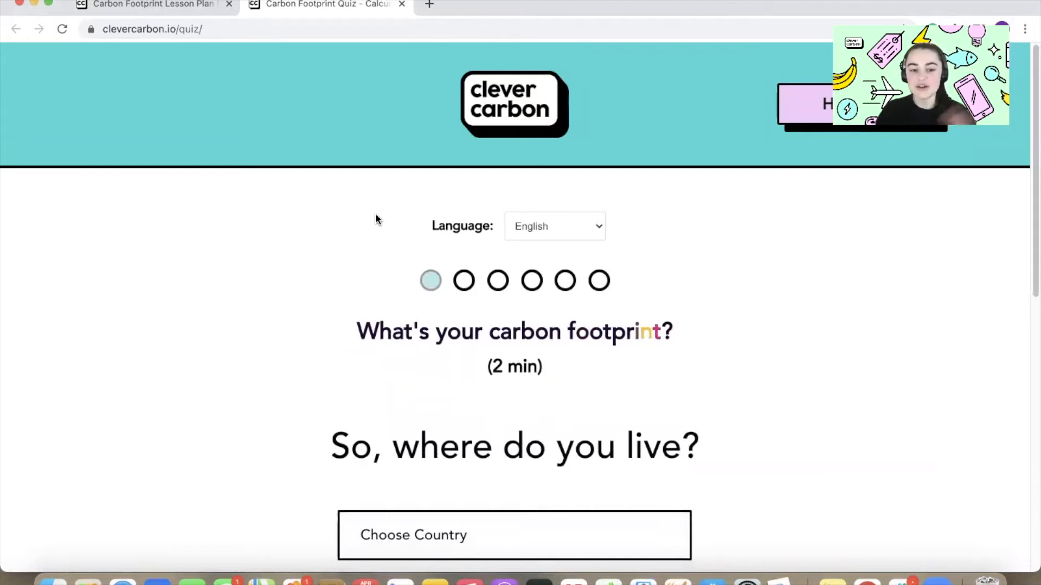
- Answer United States of America as country and 18 flight hours per year
left_click(514, 535)
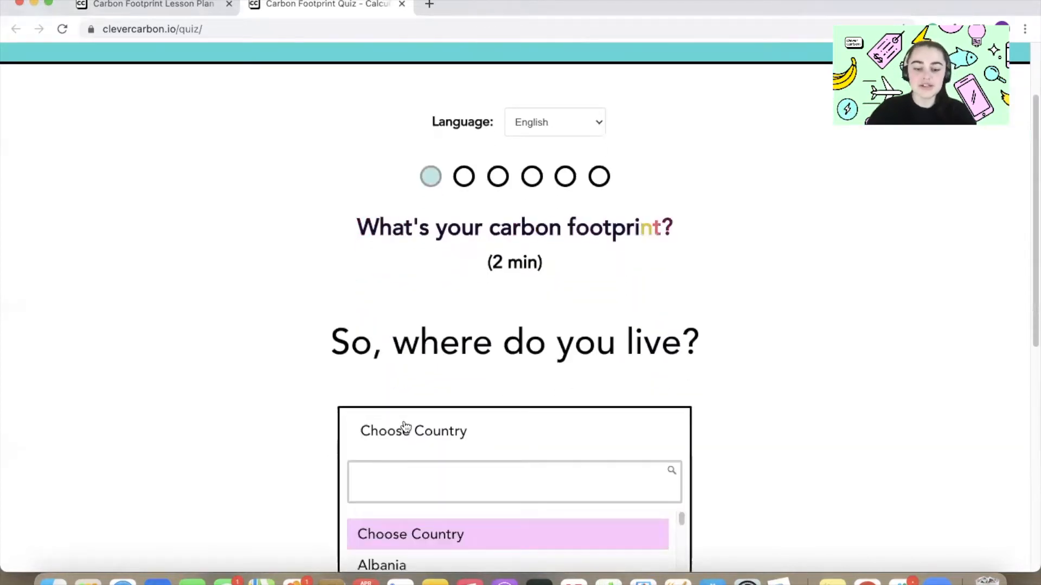
type("United")
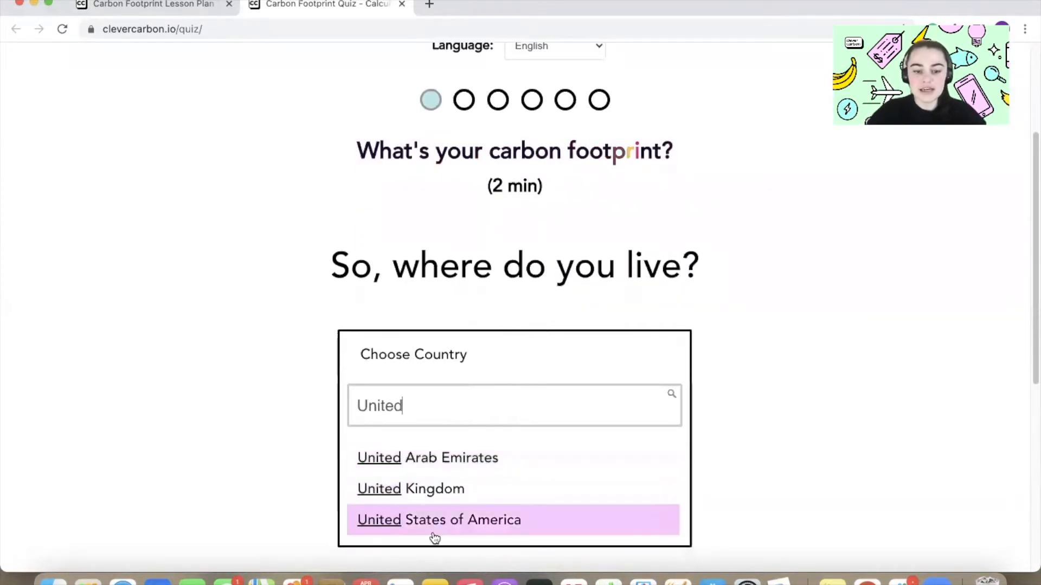
left_click(438, 520)
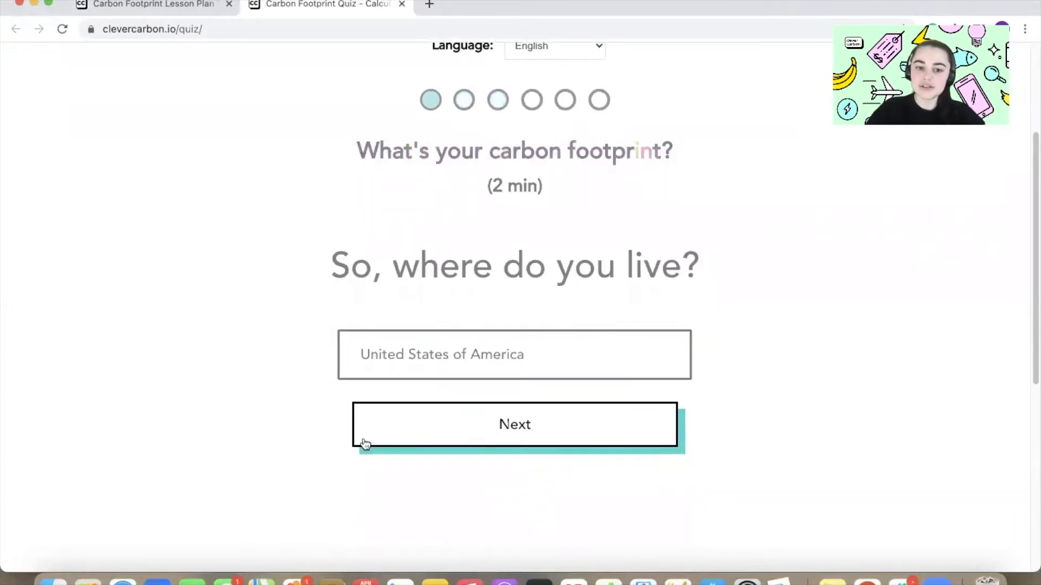
left_click(515, 424)
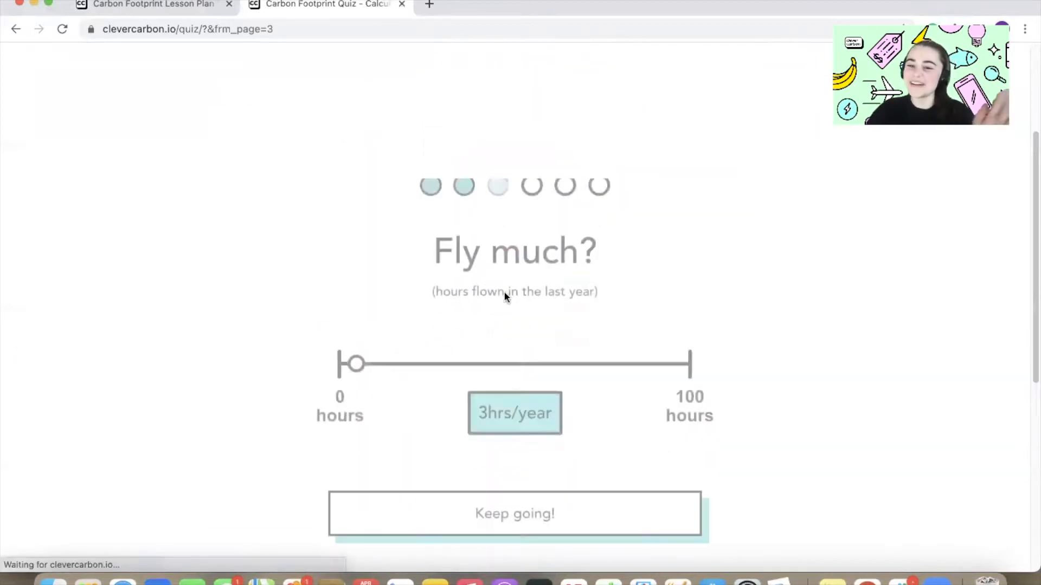
left_click_drag(354, 363, 406, 278)
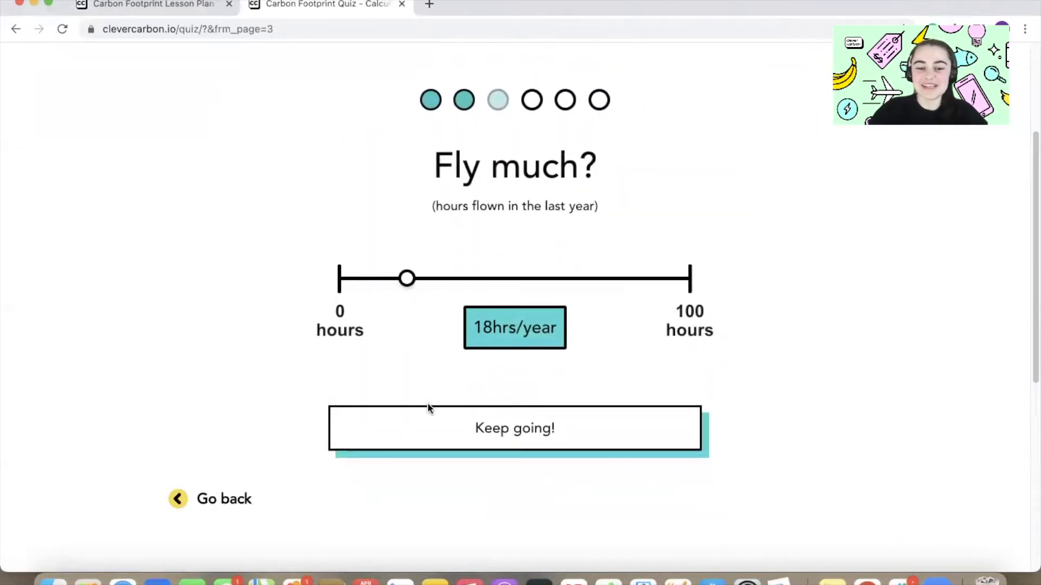
left_click(514, 428)
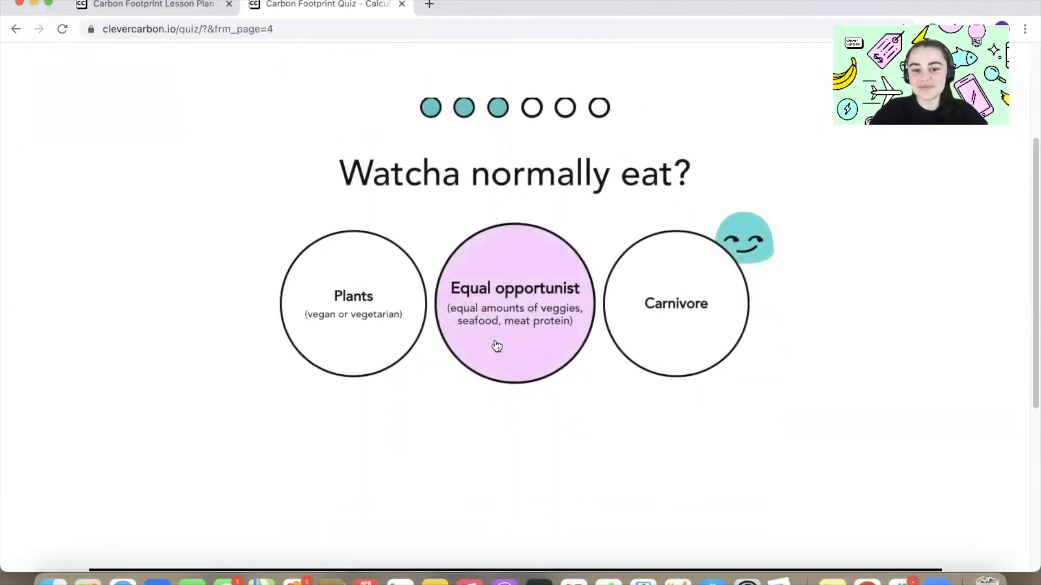
- Answer equal opportunist diet, monthly shopping, partly renewable energy, enter first name 'Ceci' and finish
left_click(514, 303)
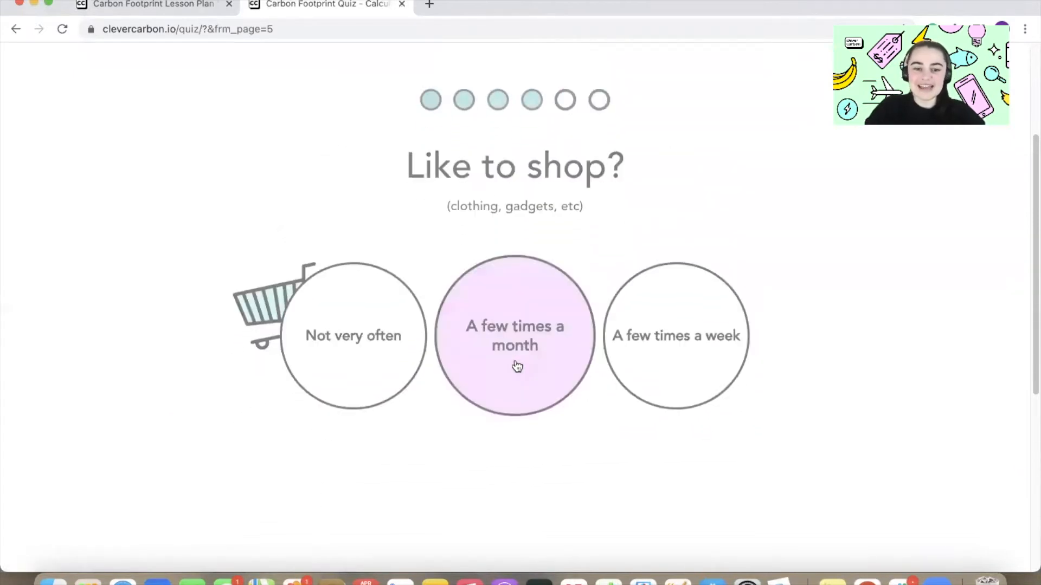
left_click(514, 335)
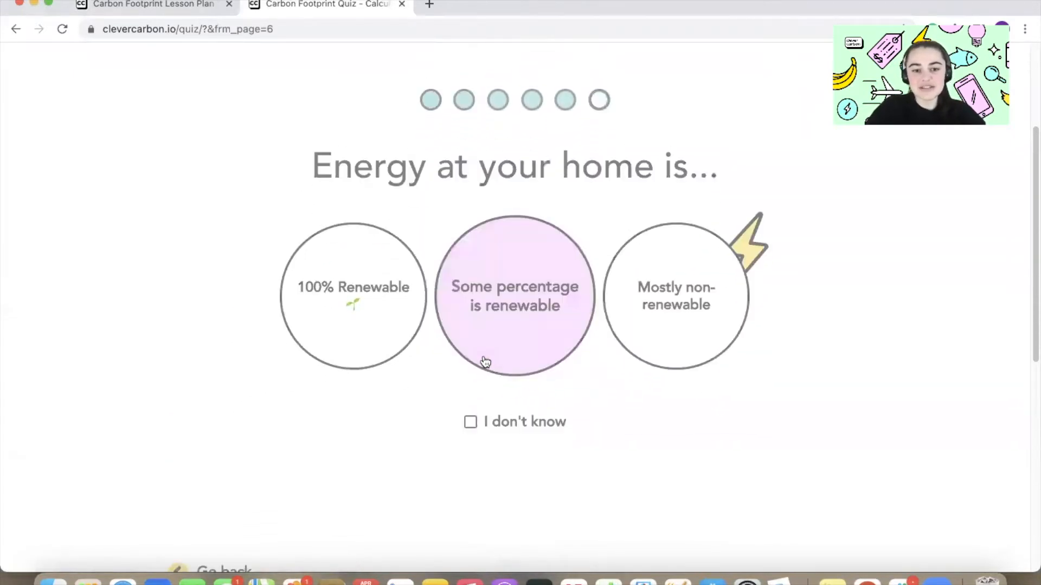
left_click(514, 295)
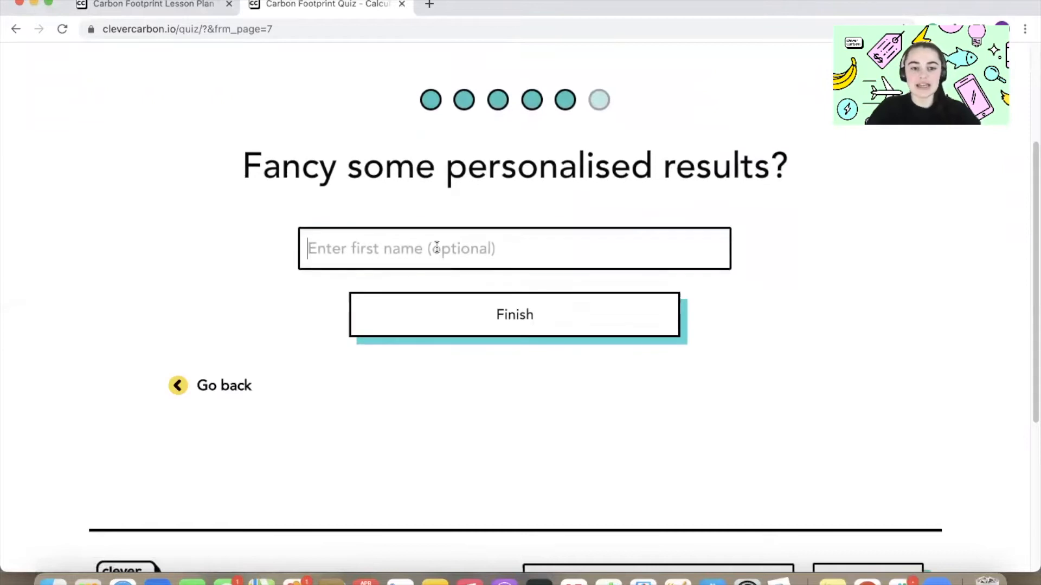
type("Ceci")
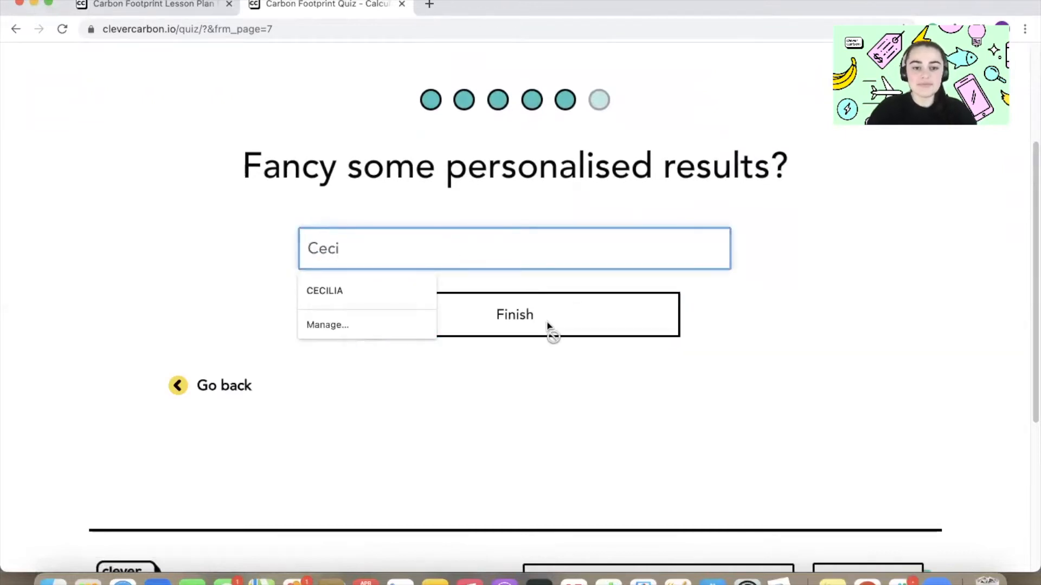
left_click(514, 314)
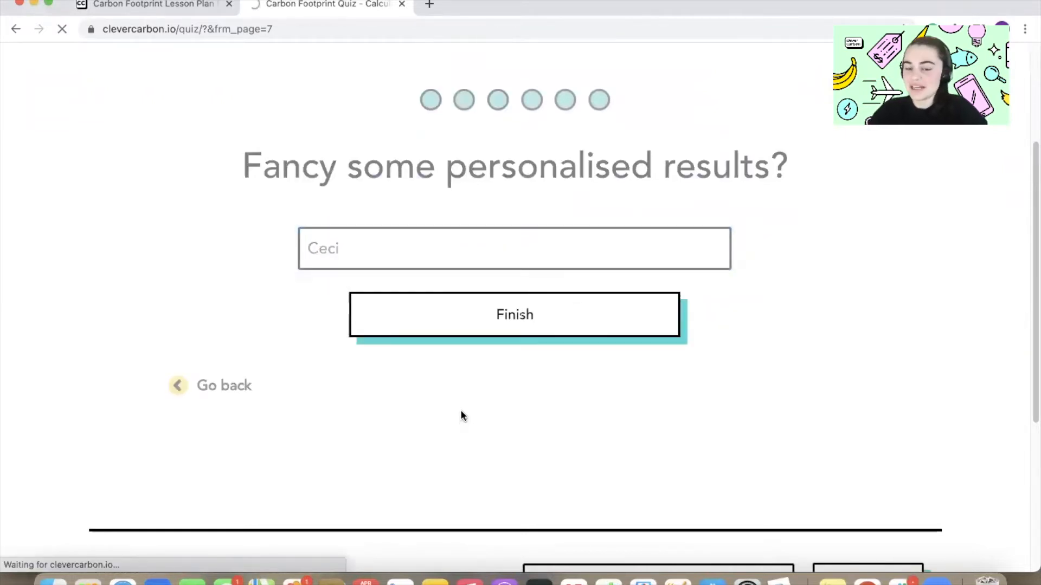
left_click(515, 314)
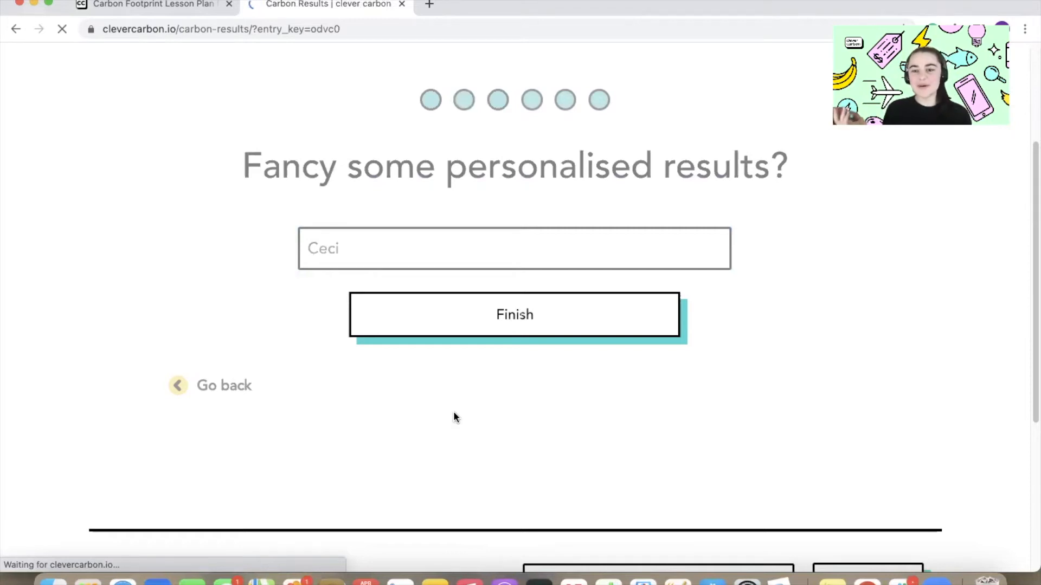
- Preview the shareable 18.8-tonne results card, then close it
left_click(514, 313)
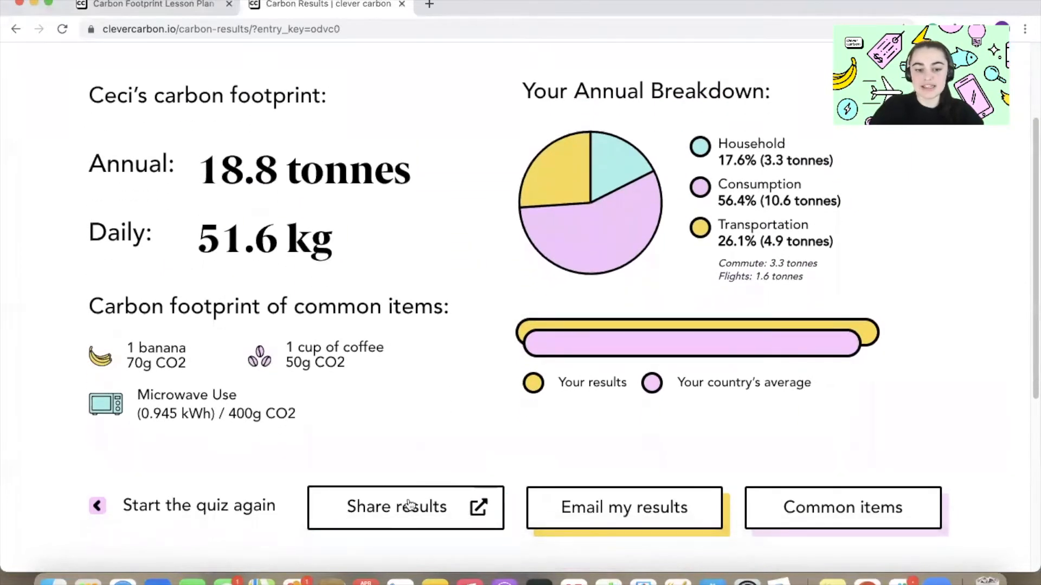
left_click(397, 506)
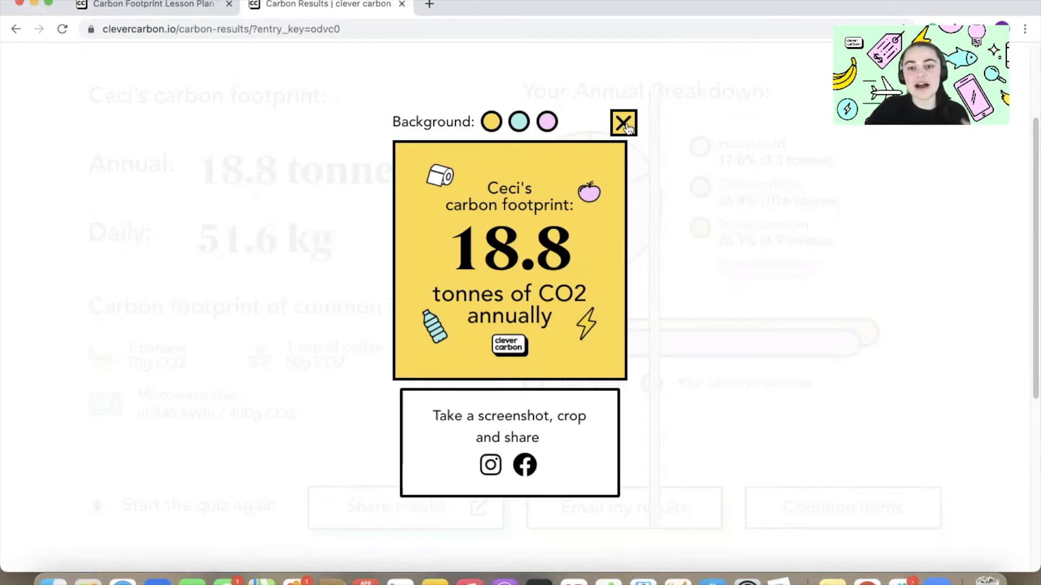
left_click(623, 121)
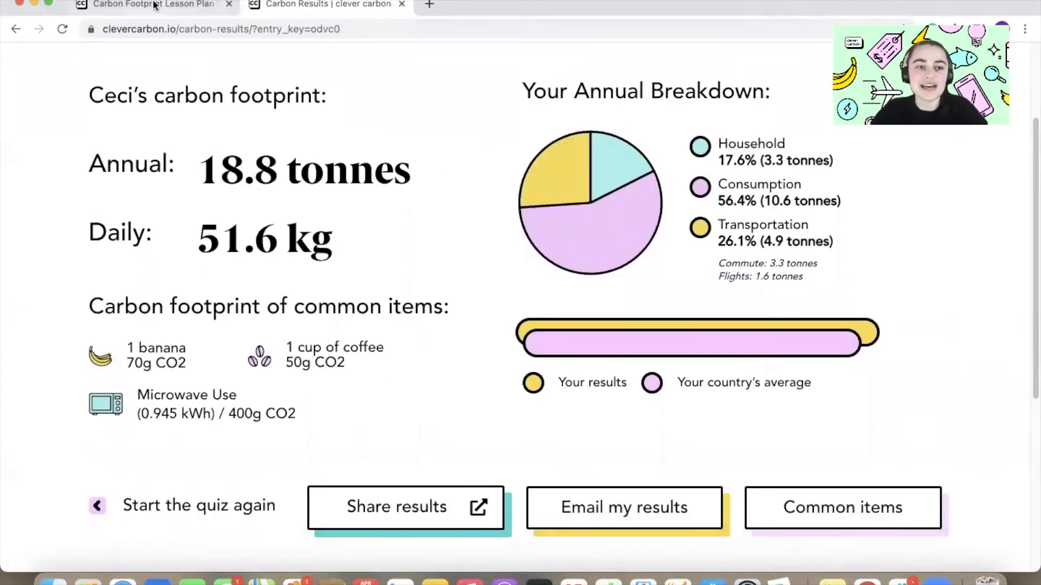
- Go back to the Carbon Footprint Lesson Plan tab and scroll to the Materials section
left_click(152, 5)
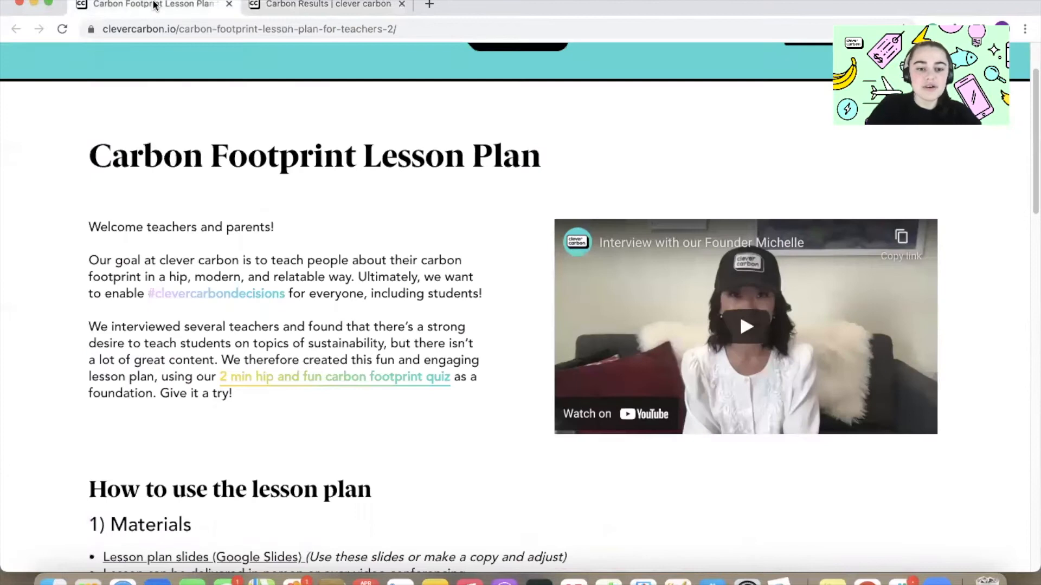
scroll("down", 3)
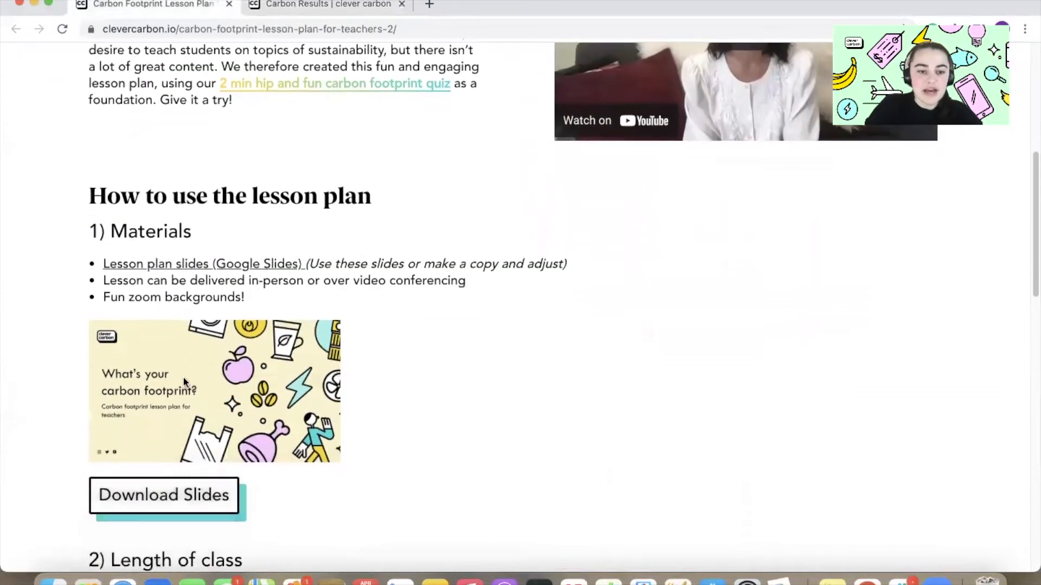
scroll("down", 3)
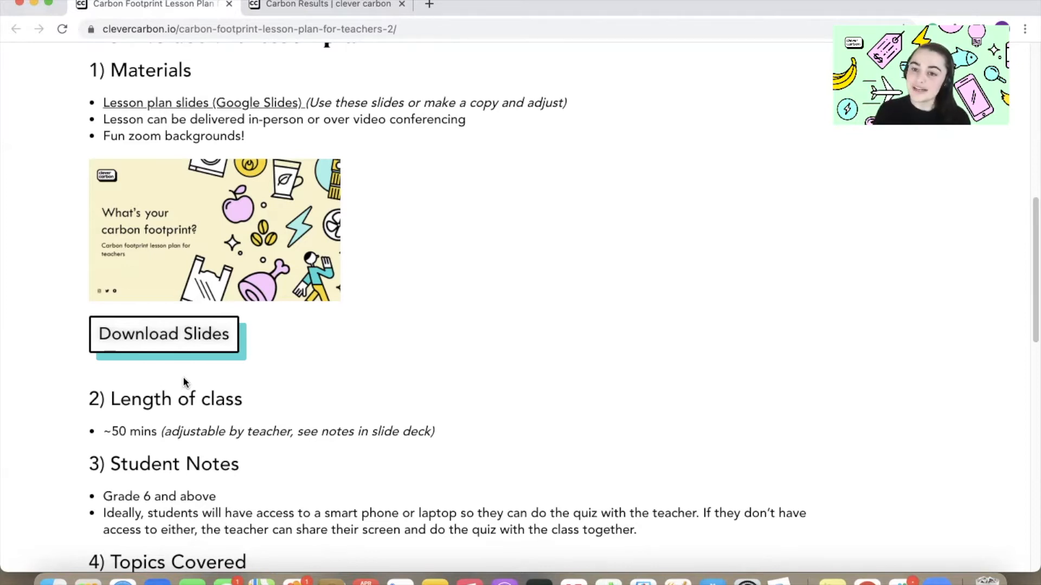
mouse_move(219, 372)
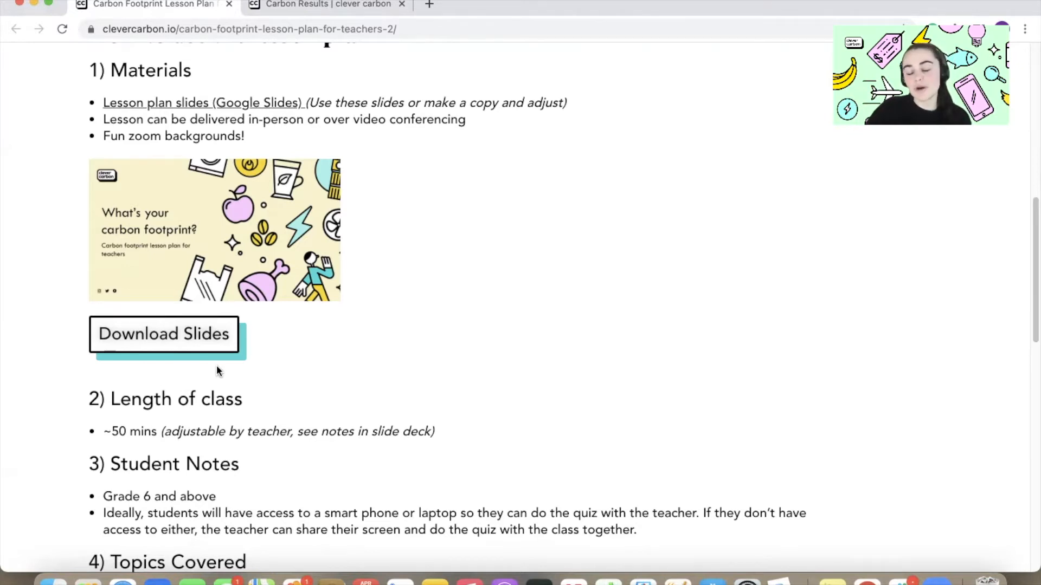
mouse_move(236, 326)
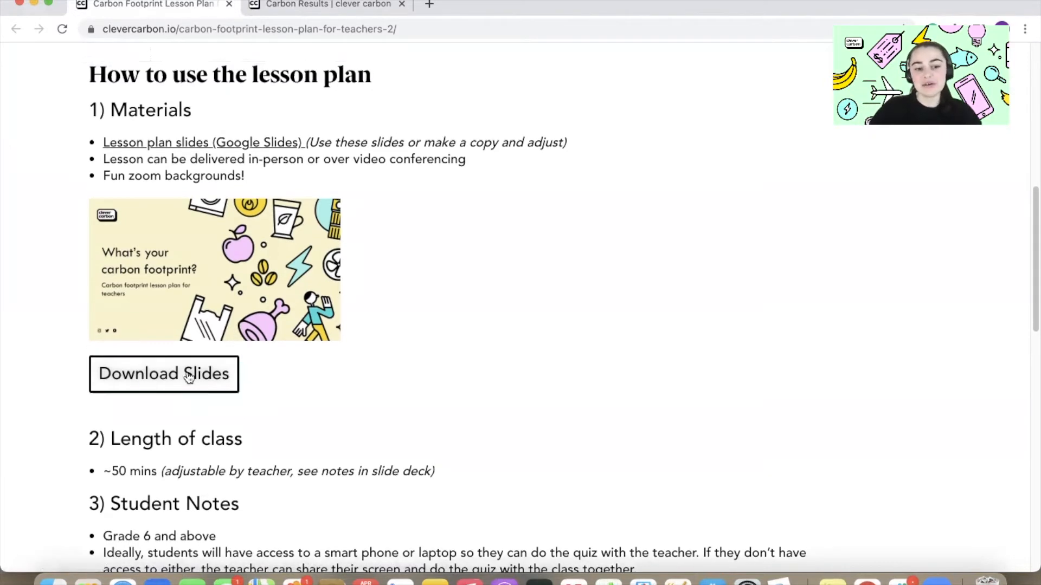
- Open the 'What's your carbon footprint?' deck via Download Slides
left_click(163, 373)
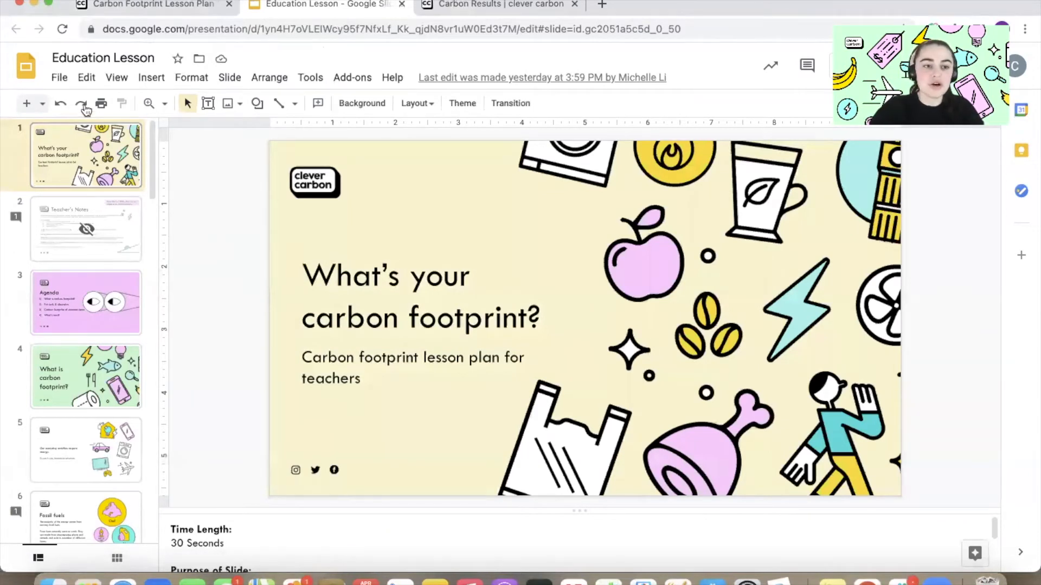
- Make a copy of the entire presentation under its default name
left_click(59, 77)
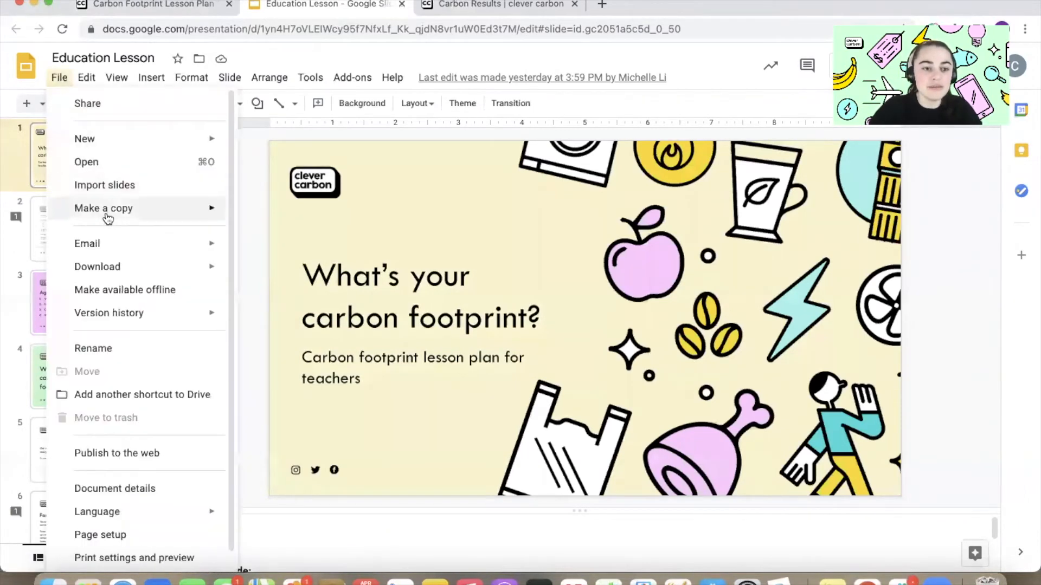
mouse_move(103, 208)
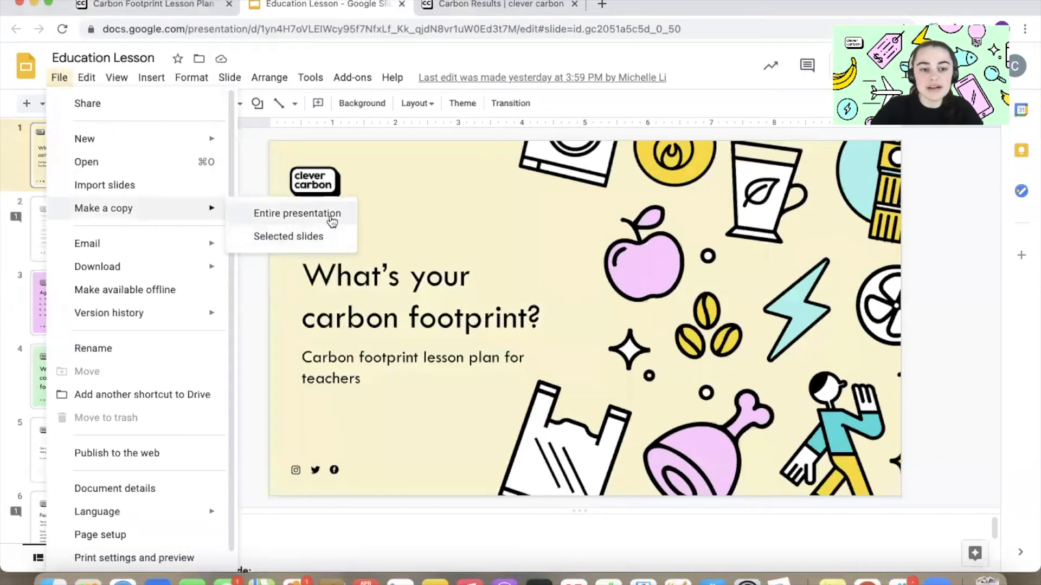
left_click(297, 213)
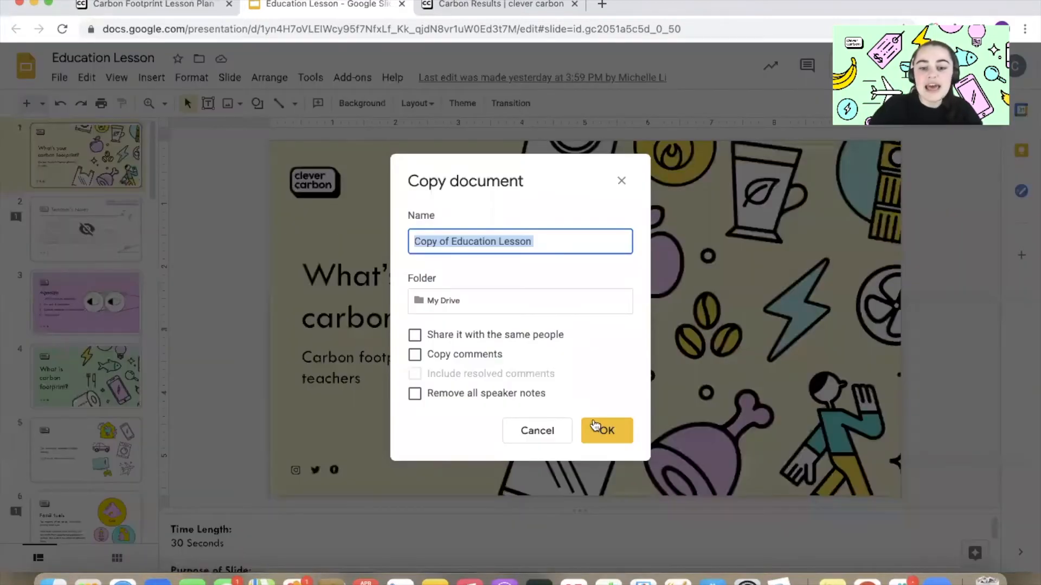
left_click(605, 429)
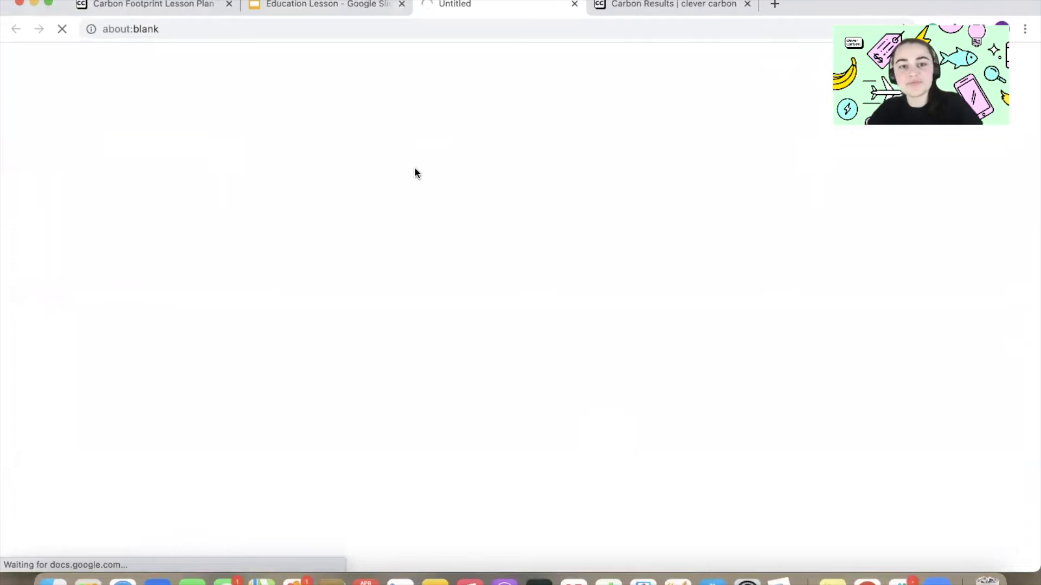
mouse_move(297, 283)
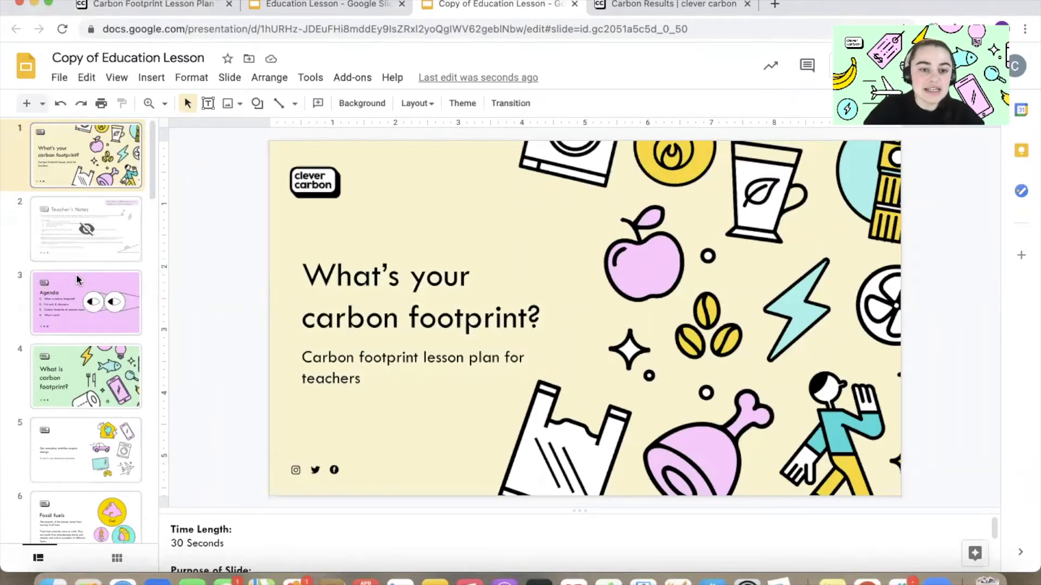
- Present the copied deck in Presenter view and move the speaker notes window aside
left_click(86, 228)
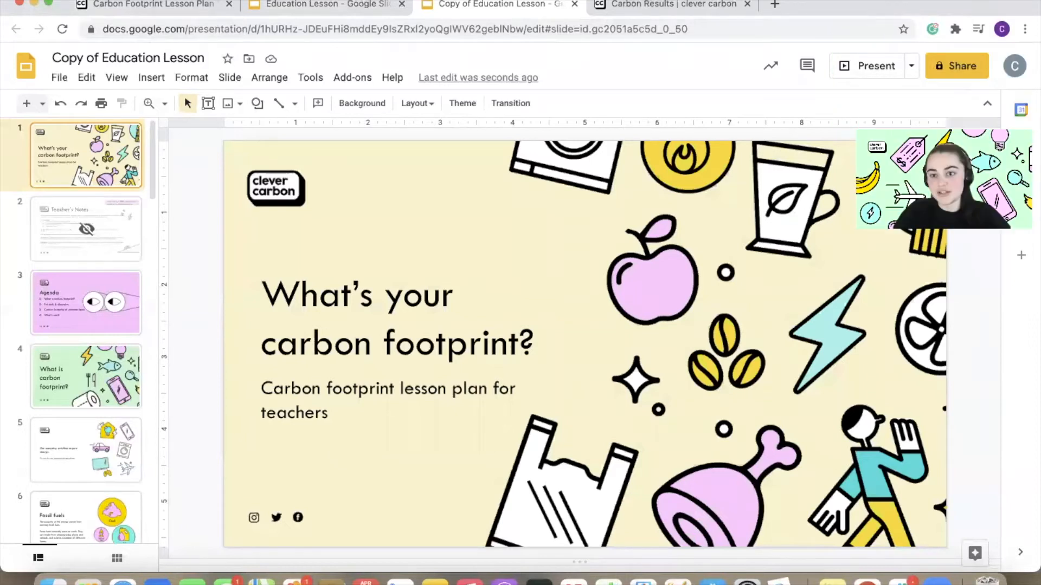
left_click(911, 66)
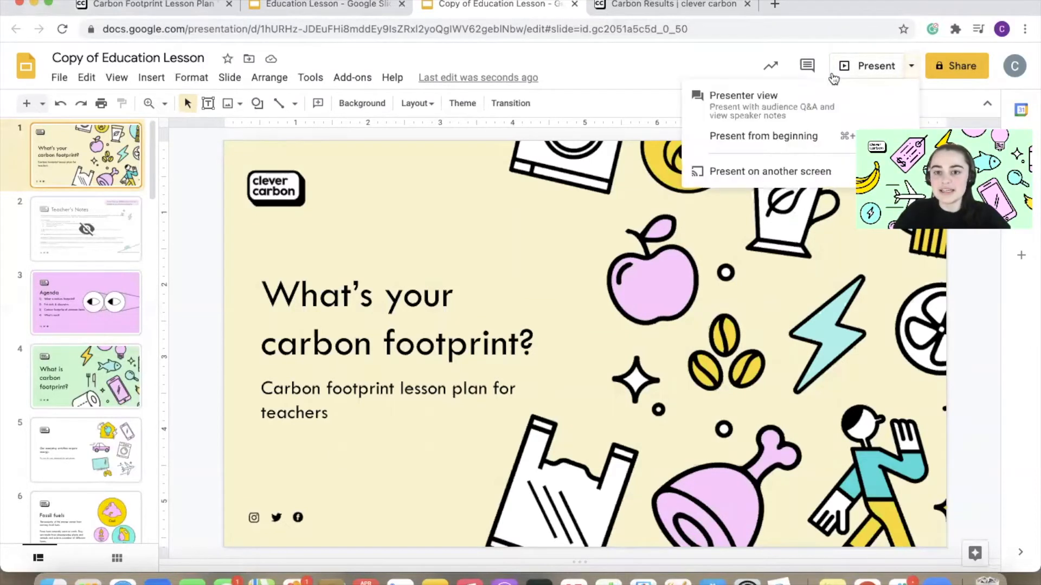
mouse_move(745, 119)
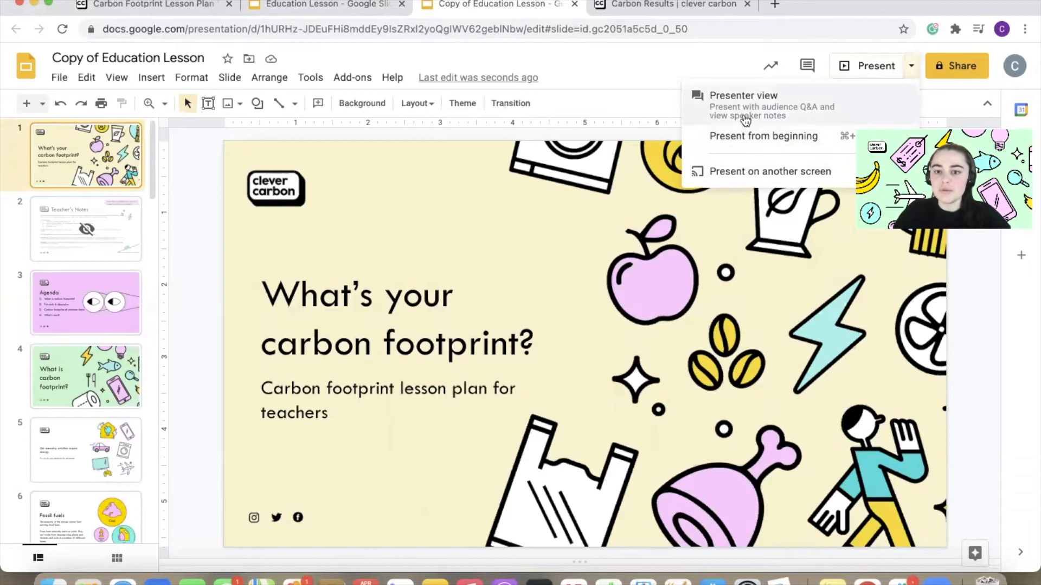
left_click(742, 95)
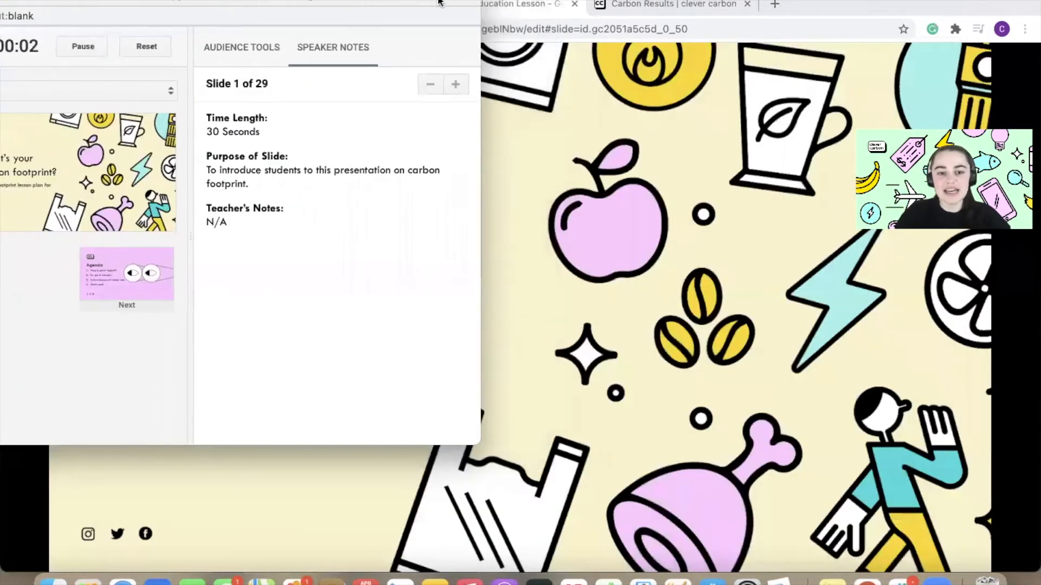
left_click_drag(213, 126, 259, 225)
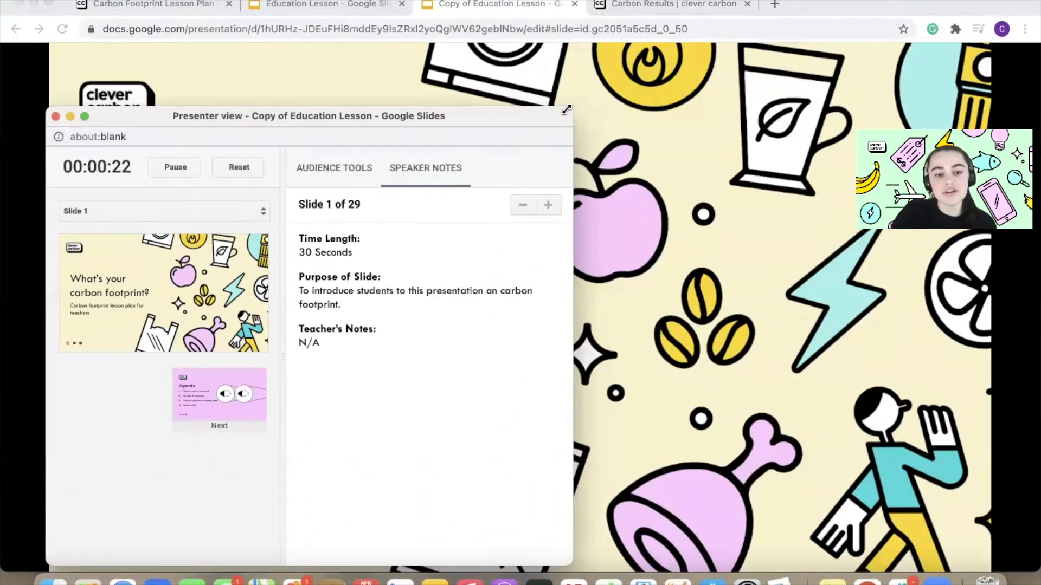
left_click_drag(307, 115, 300, 126)
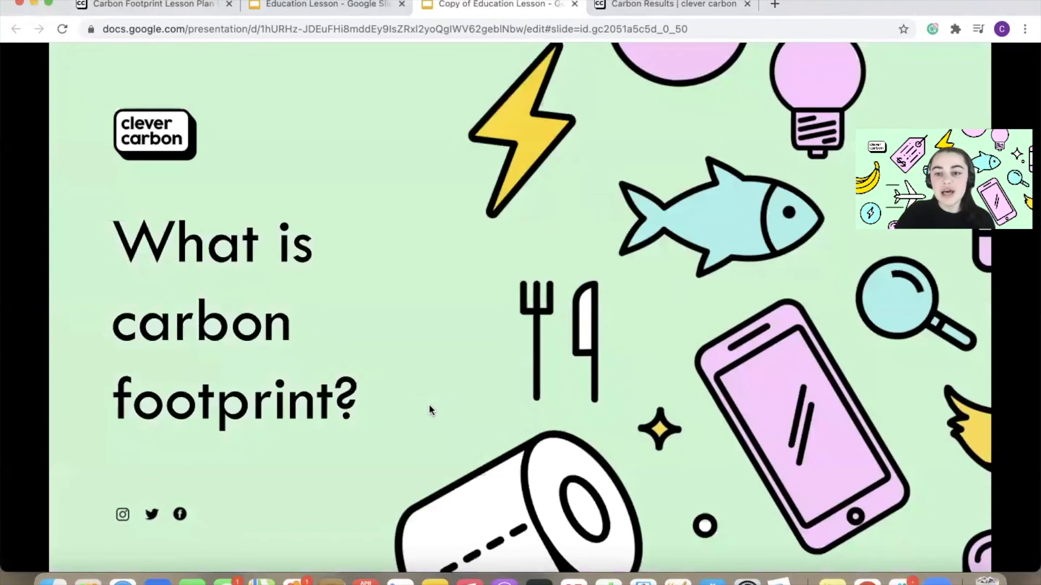
- Advance past 'Fossil fuels' to the 'Take the quiz!' slide
key("Right")
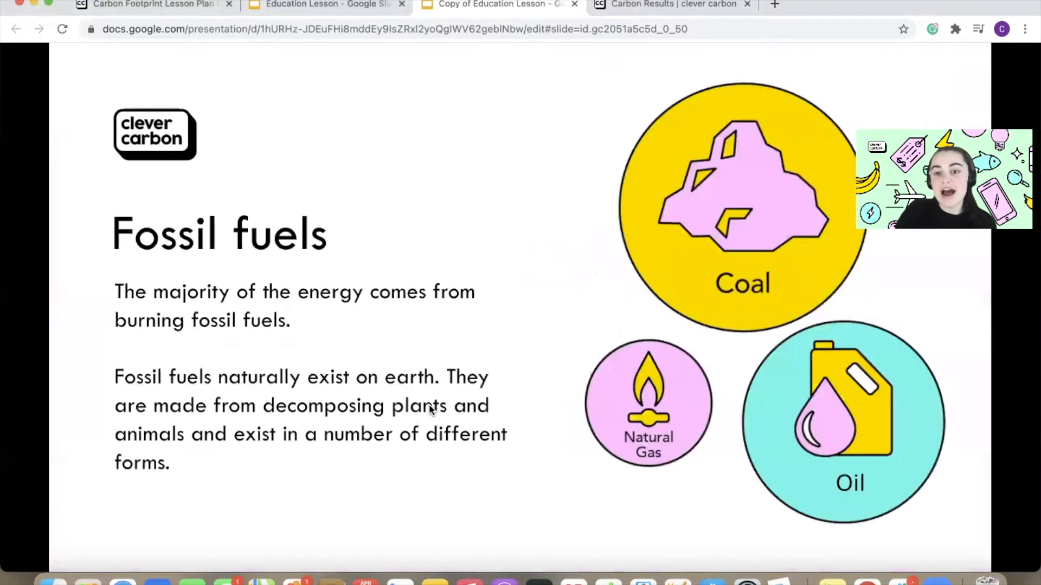
key("Right")
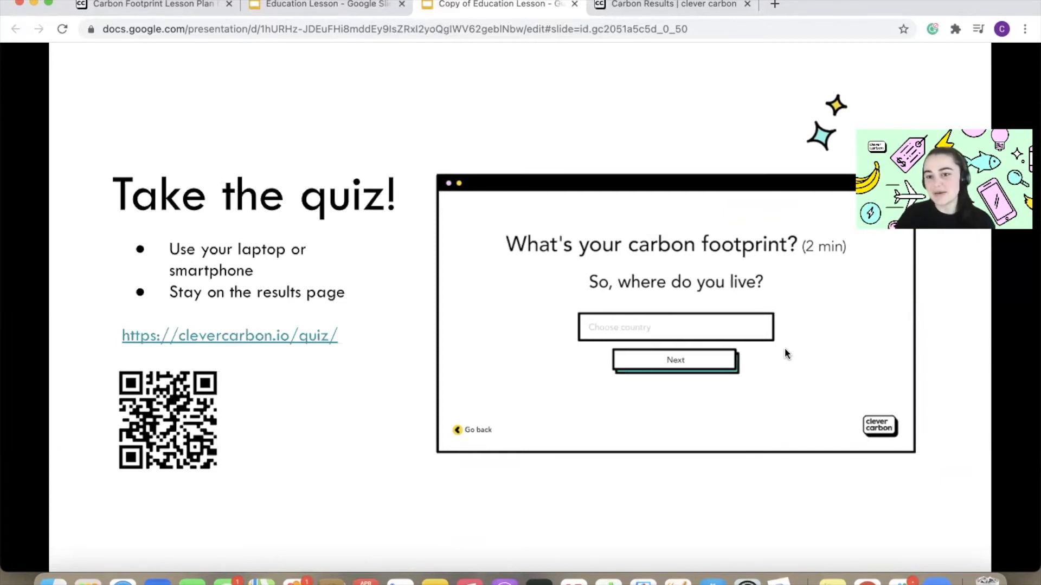
mouse_move(260, 342)
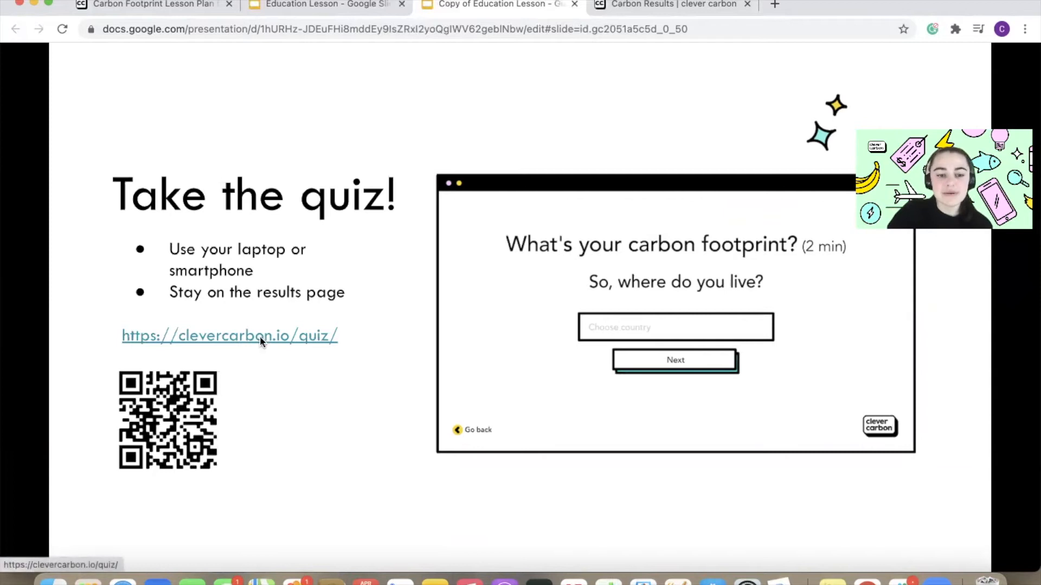
- Follow the slide's quiz link, then show and close the 18.8-tonne results share card
left_click(229, 335)
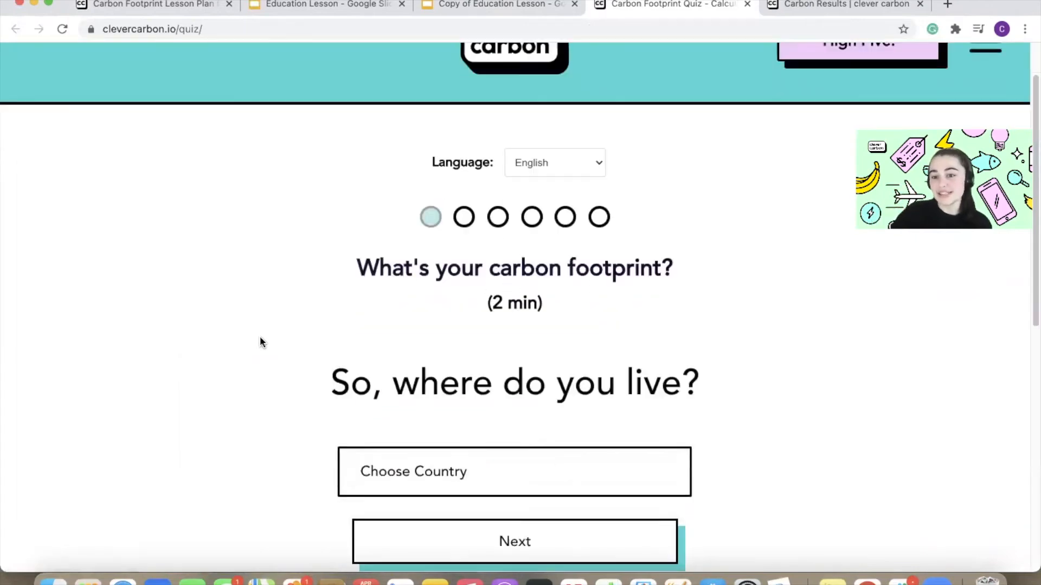
scroll("down", 3)
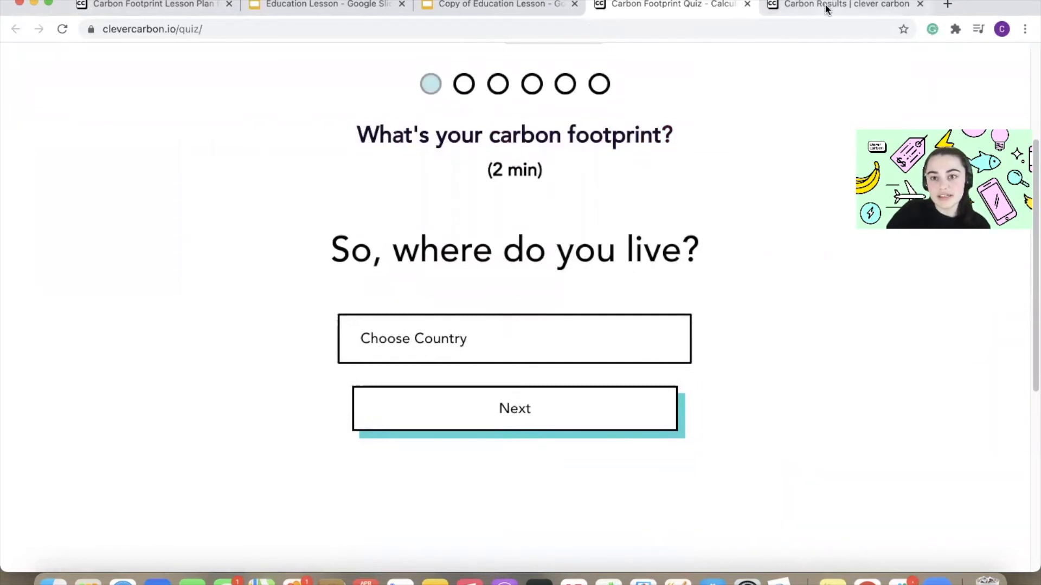
left_click(843, 5)
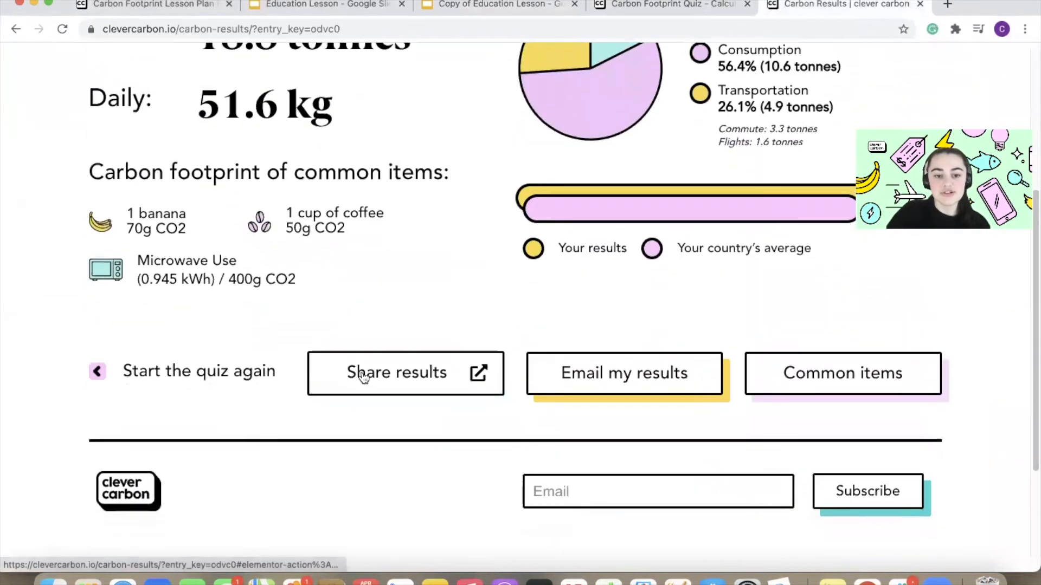
left_click(397, 372)
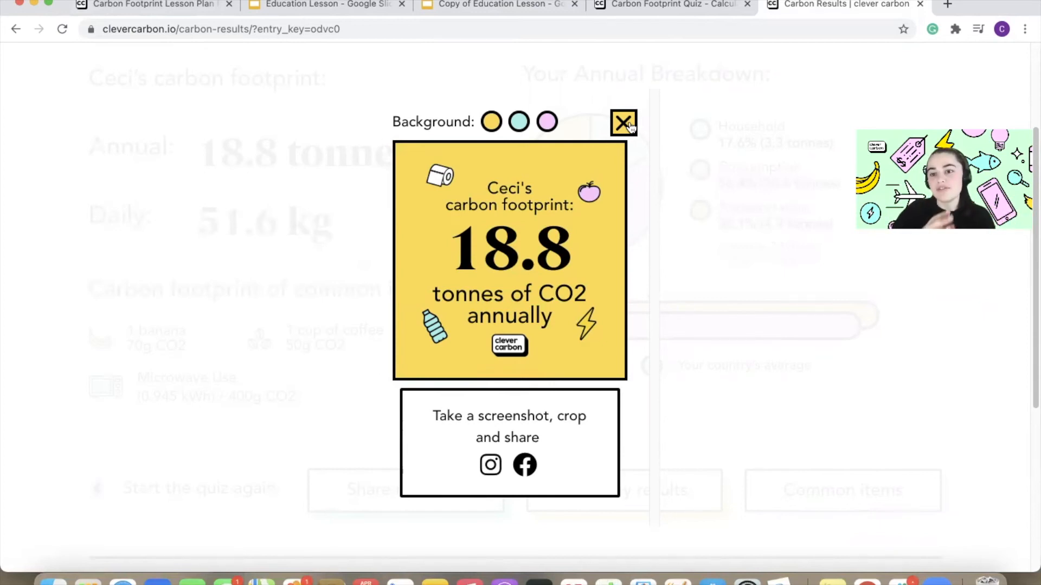
left_click(623, 123)
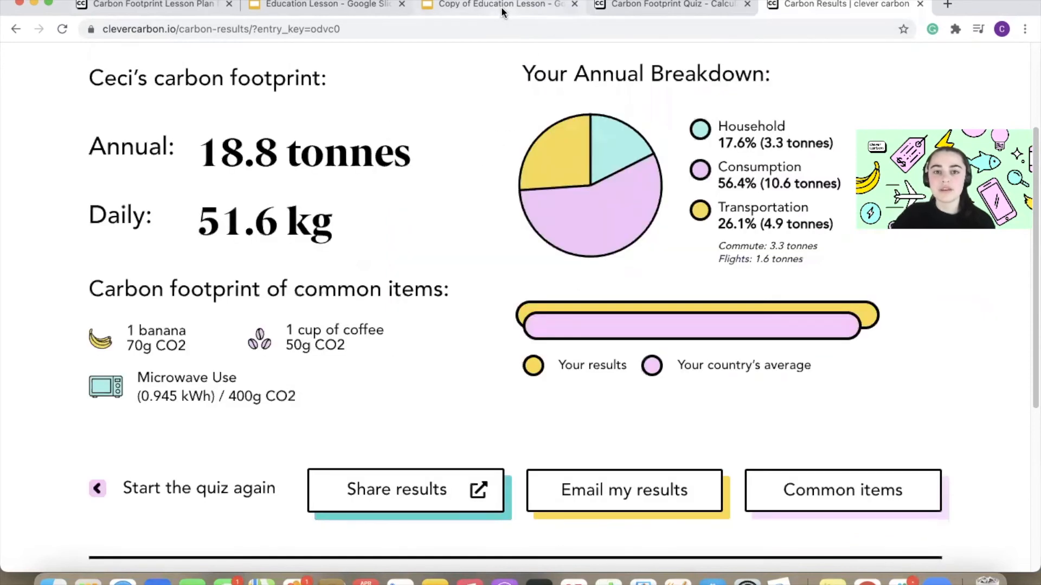
- Return to the Copy of Education Lesson presentation, advance to slide 16, and raise the notes window
left_click(500, 5)
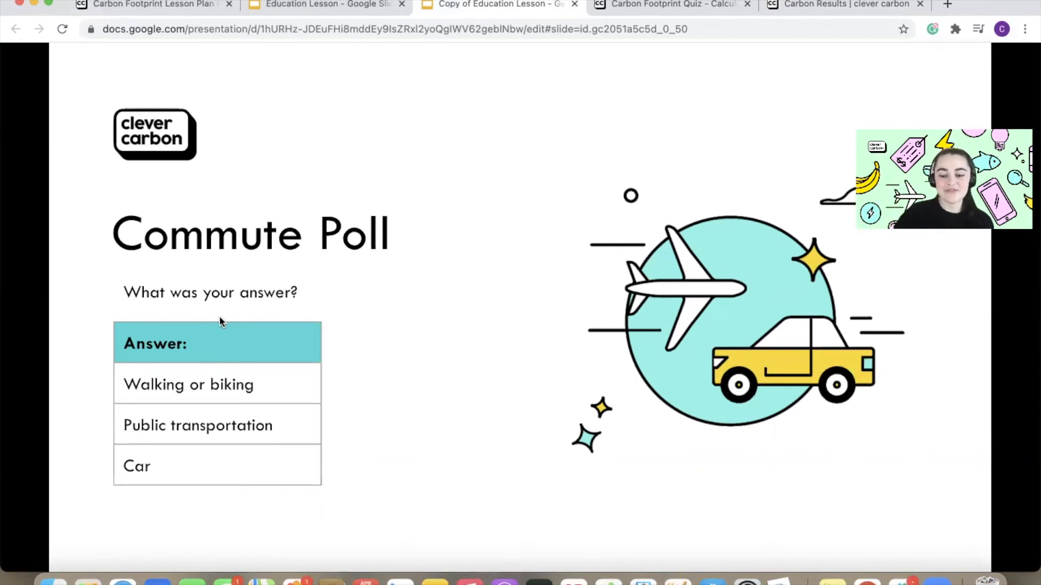
key("Right")
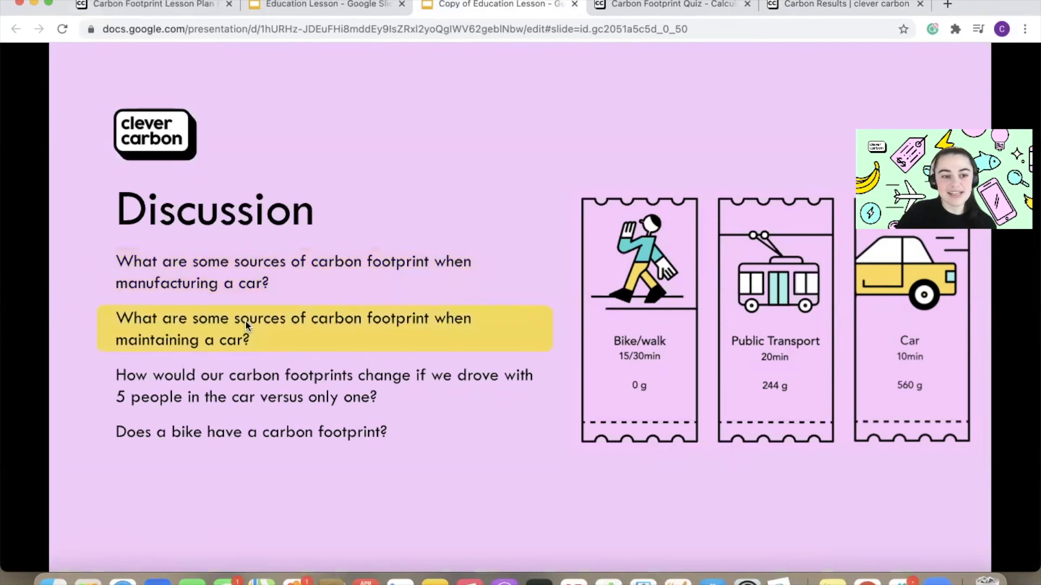
left_click(323, 385)
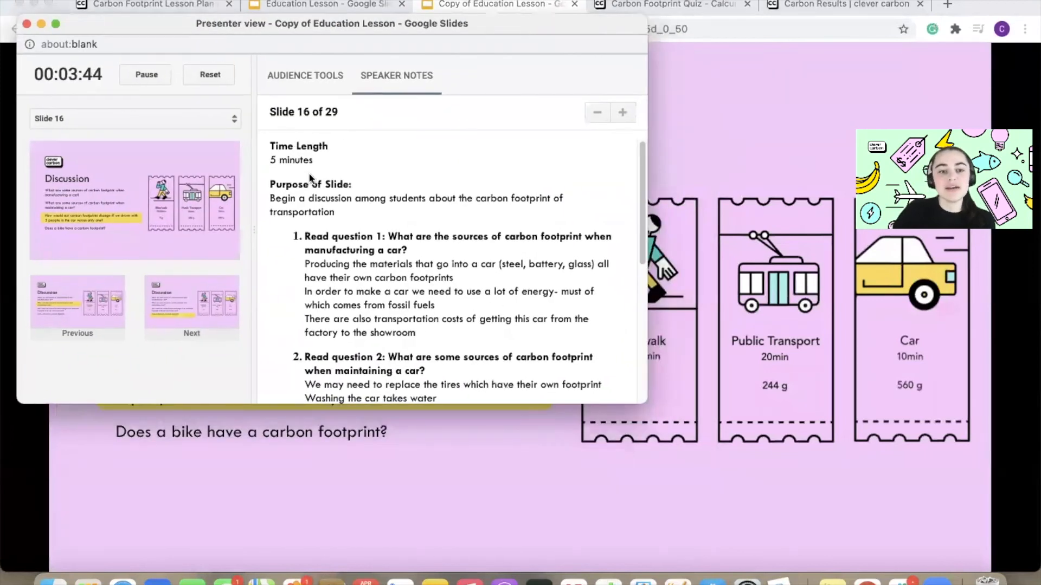
- Highlight the answers to car discussion question 1 in the speaker notes
scroll("down", 3)
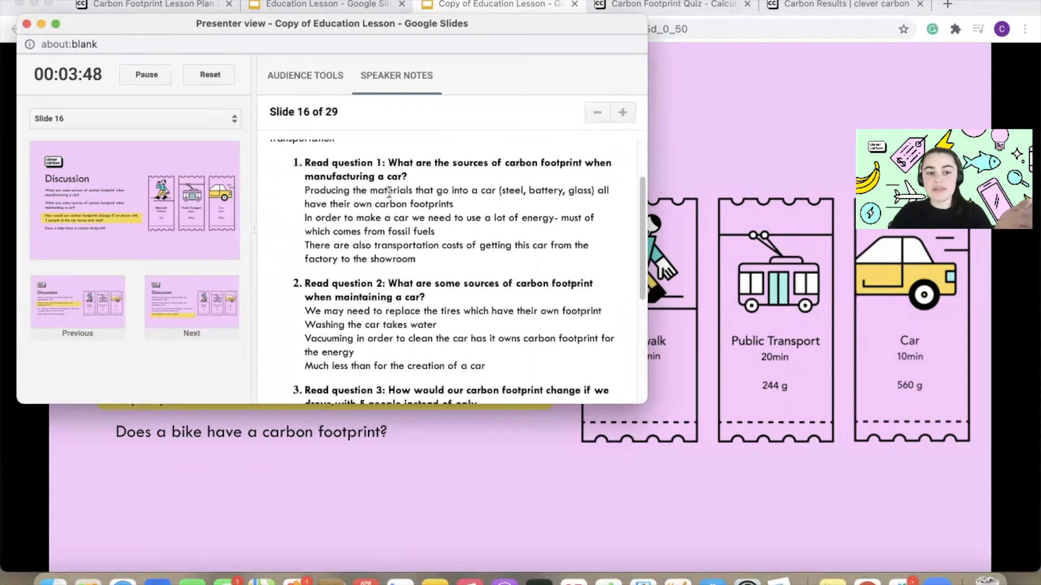
mouse_move(474, 206)
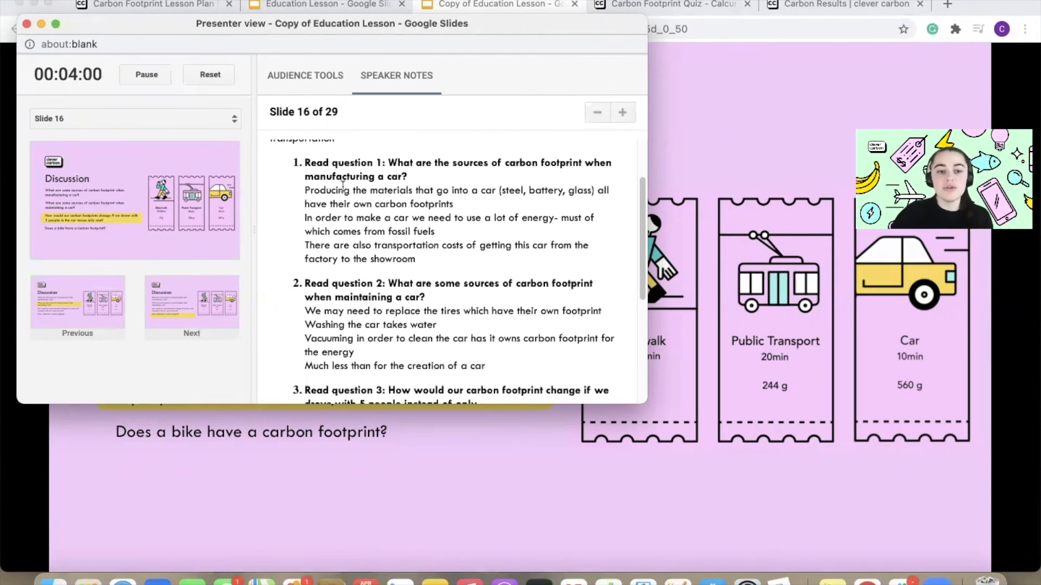
left_click_drag(304, 190, 455, 203)
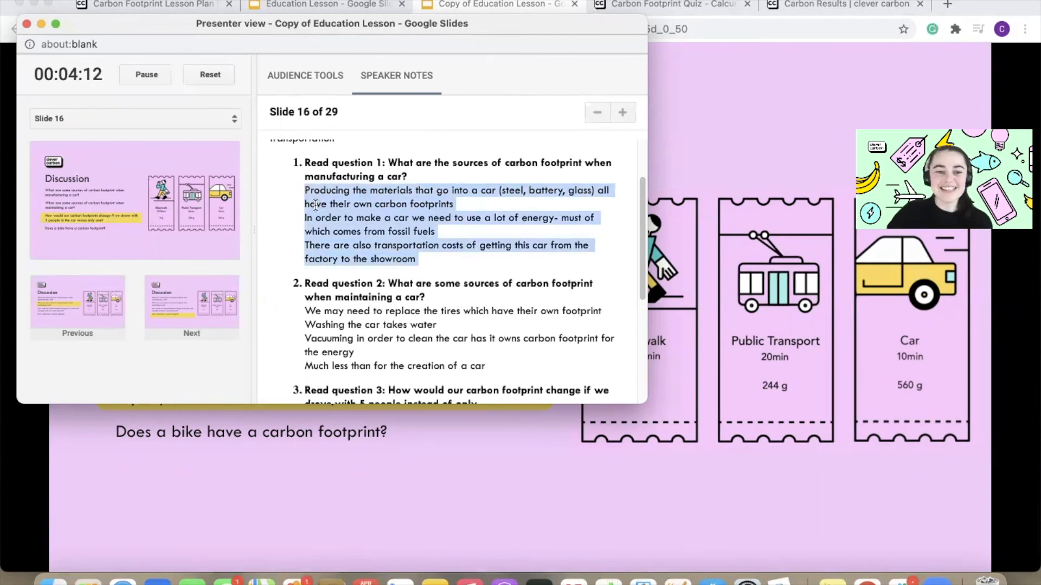
scroll("down", 3)
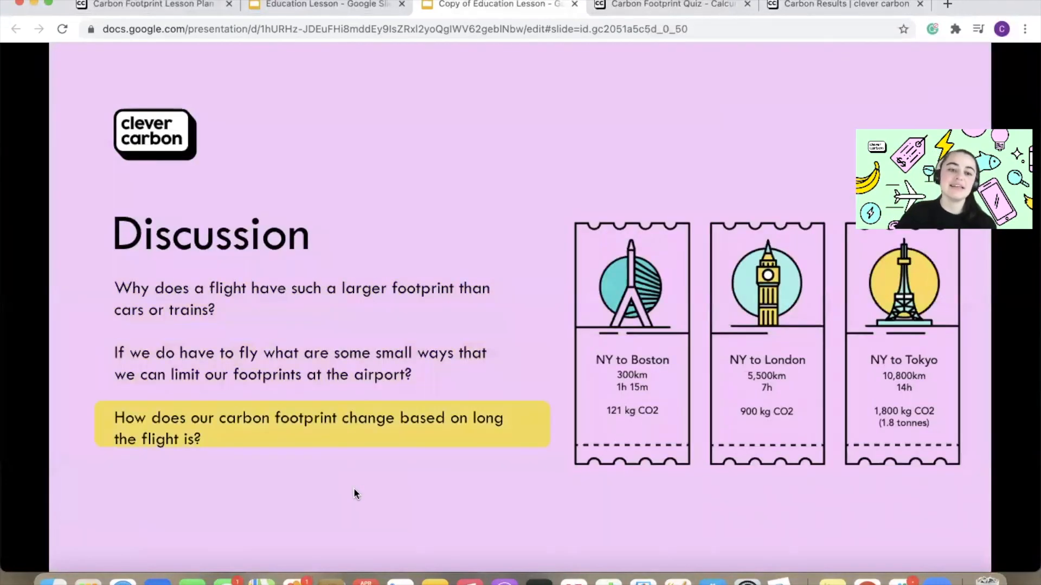
- Advance to slide 26, comparing everyday items' CO2 with car, train and flight trips to Boston
key("Right")
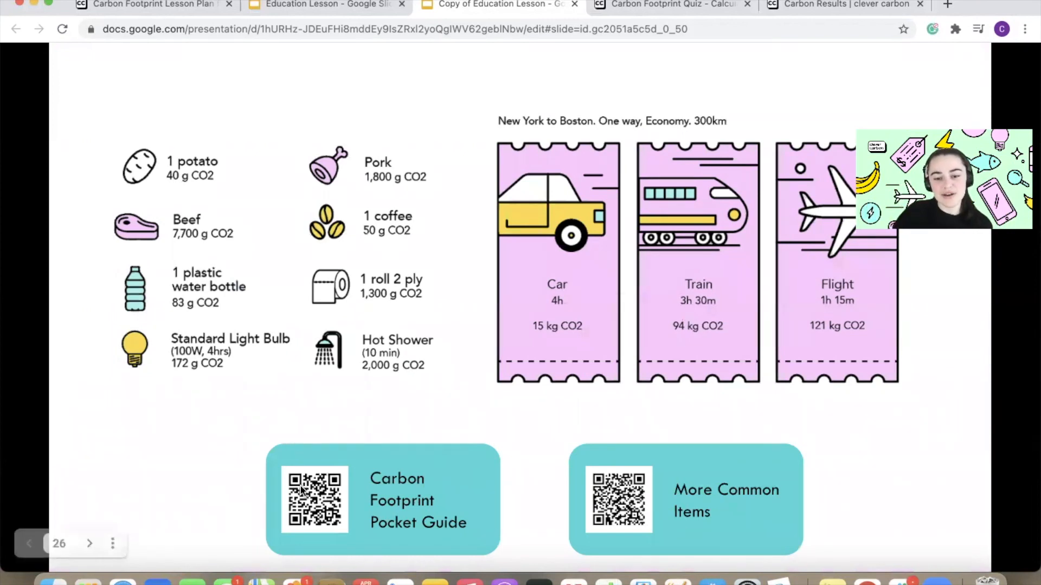
mouse_move(549, 432)
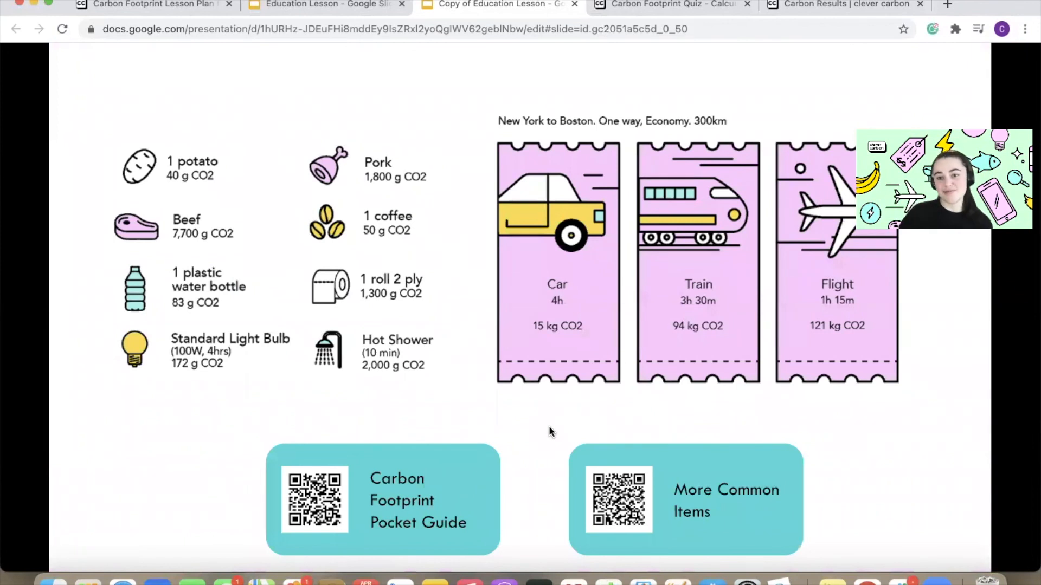